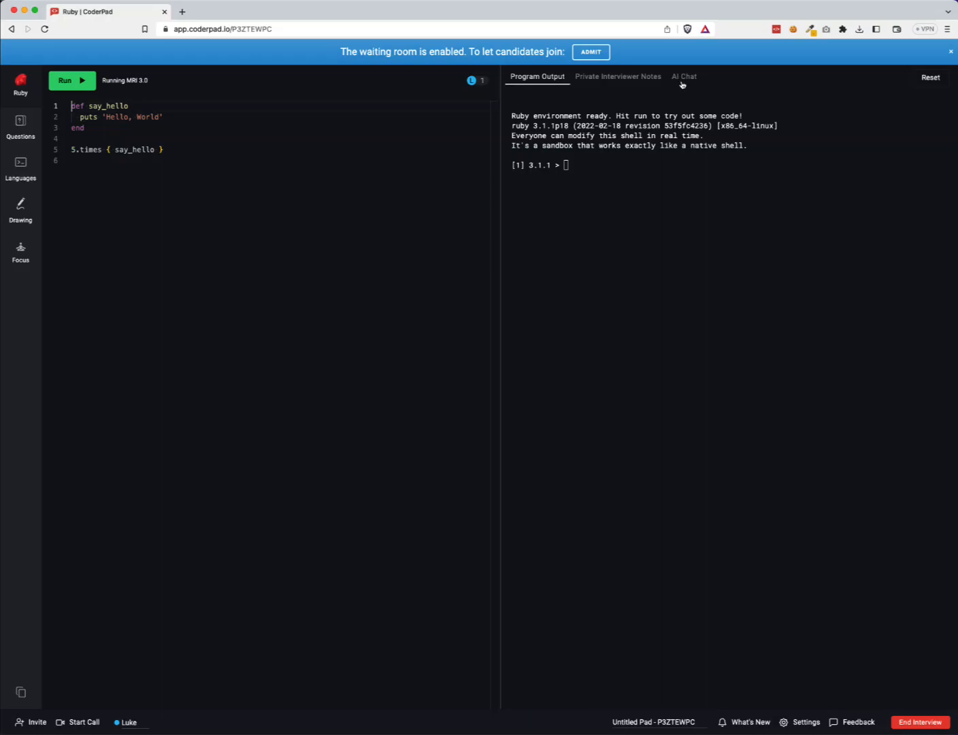
# - Show the AI Chat panel beside the Ruby hello-world code
pyautogui.click(683, 76)
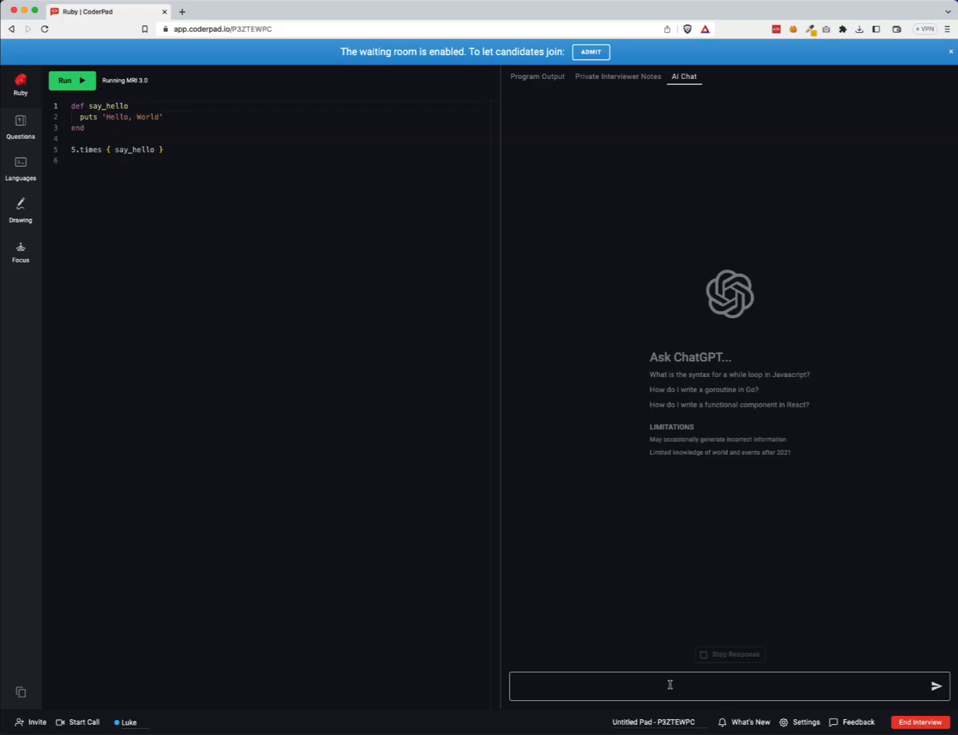
pyautogui.moveTo(713, 489)
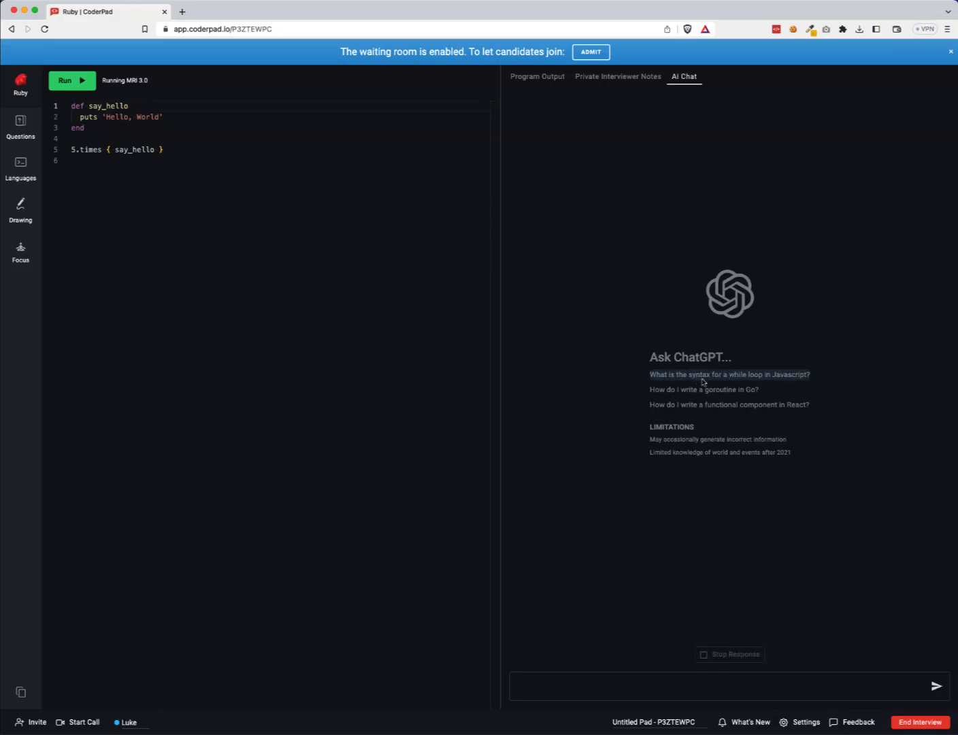
pyautogui.moveTo(721, 395)
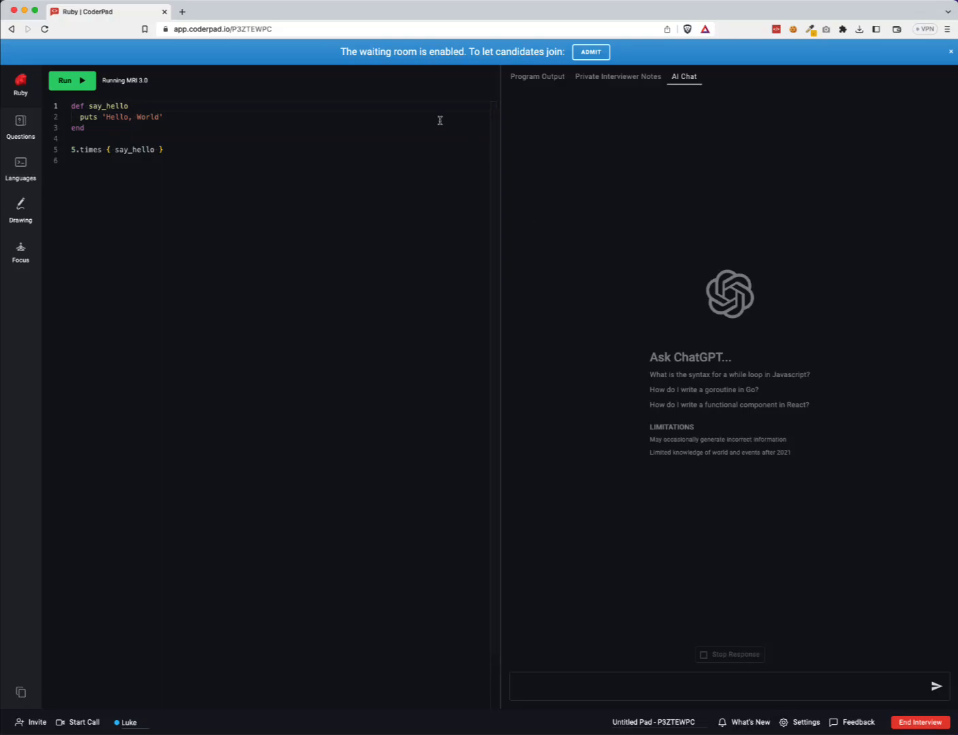
pyautogui.moveTo(505, 262)
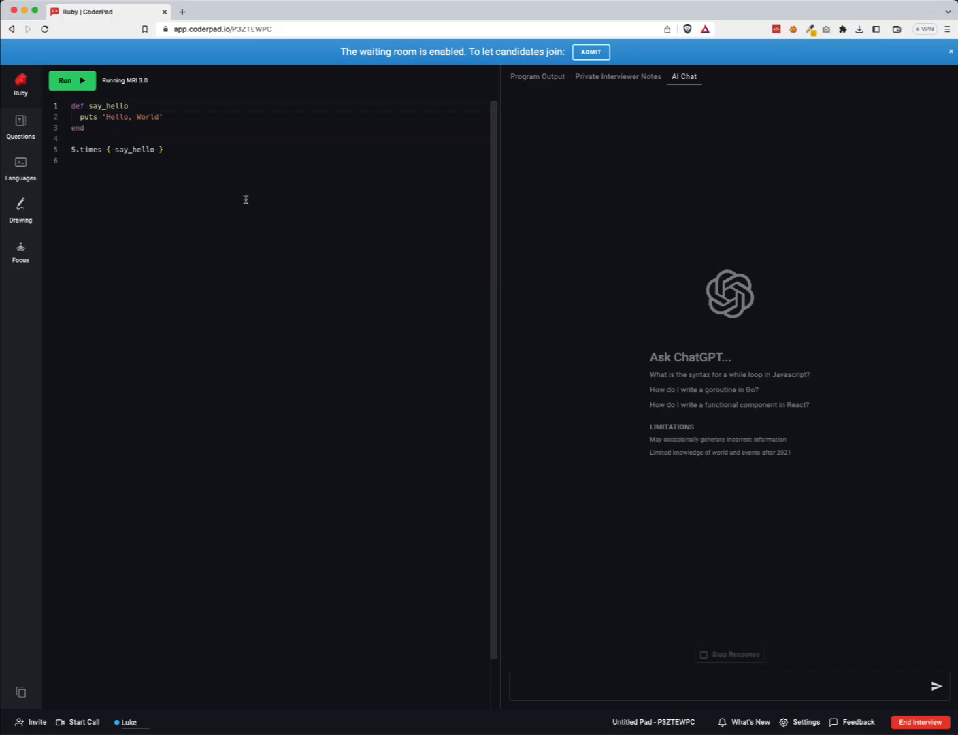
pyautogui.moveTo(21, 167)
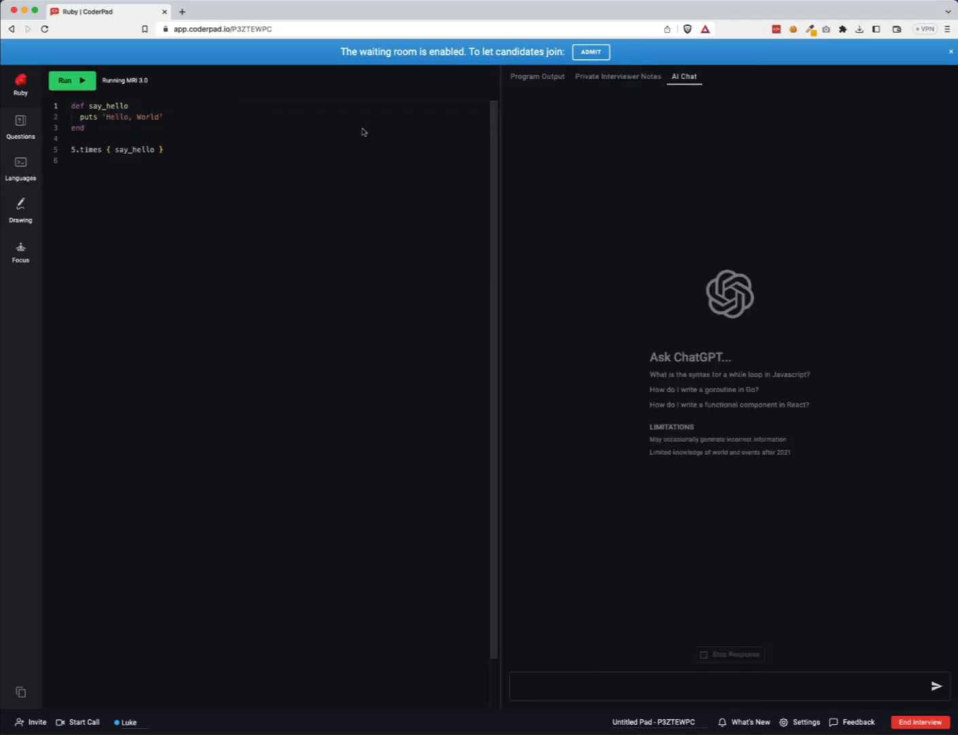
# - Add a React environment, then delete the Ruby environment and confirm its removal
pyautogui.click(20, 126)
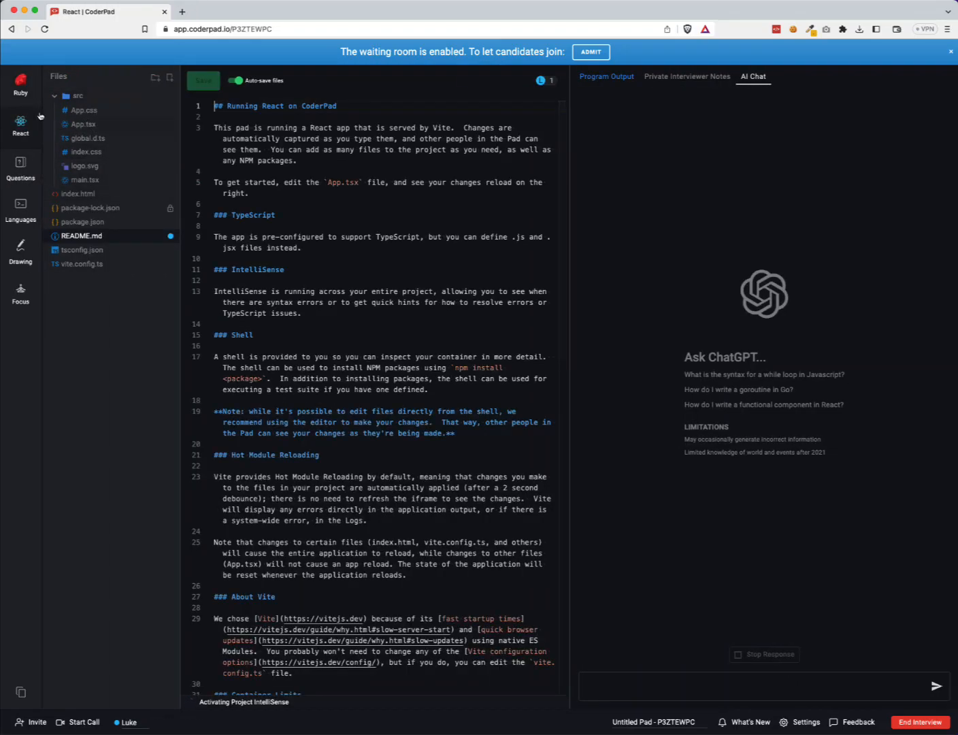
pyautogui.click(20, 83)
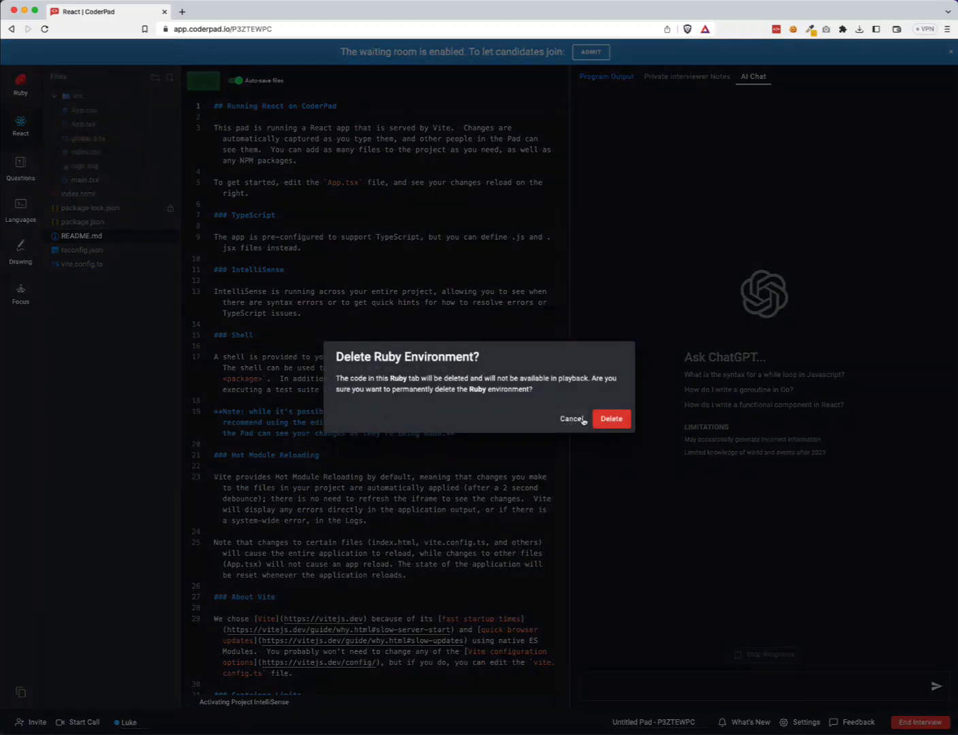
pyautogui.click(611, 419)
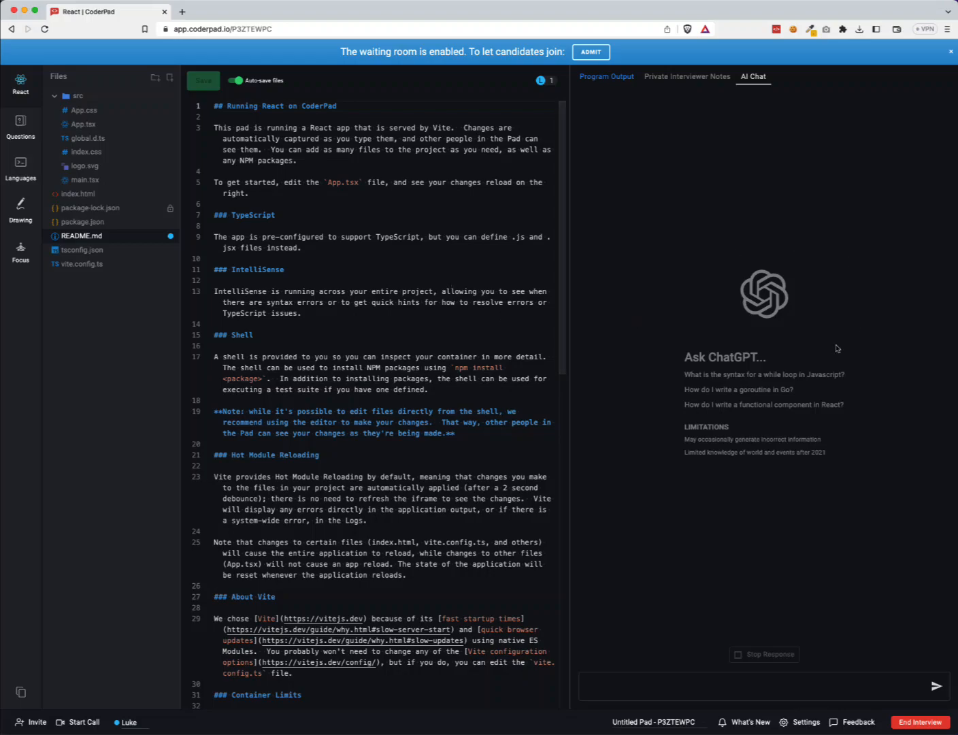
# - Ask the AI for a starter React component with a title, paragraph and status section
pyautogui.click(763, 685)
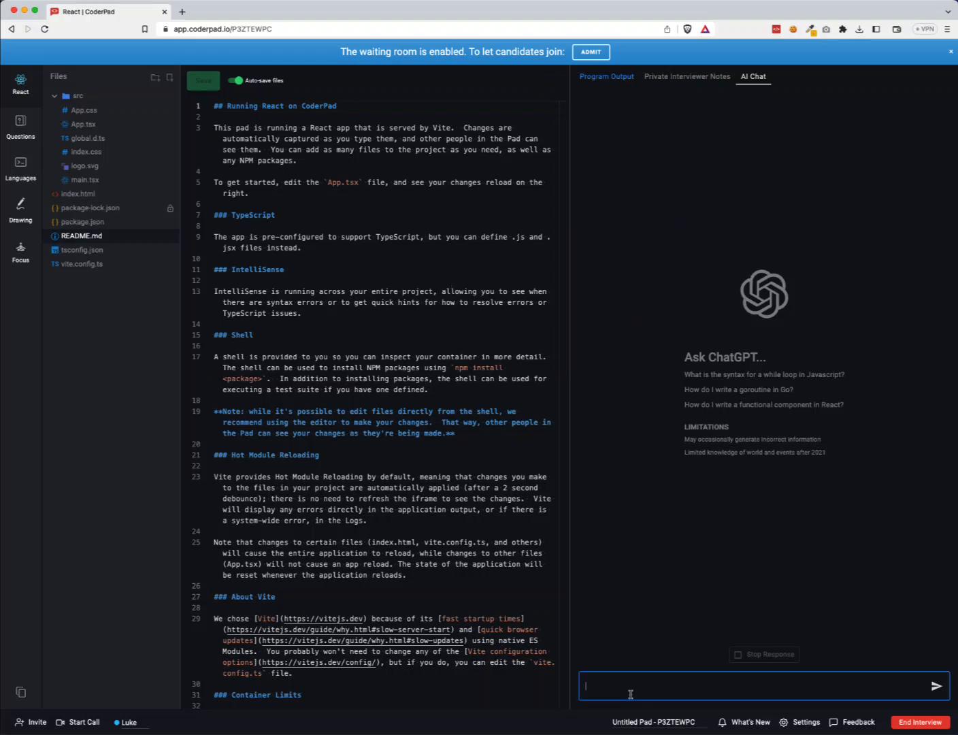
pyautogui.write('hi')
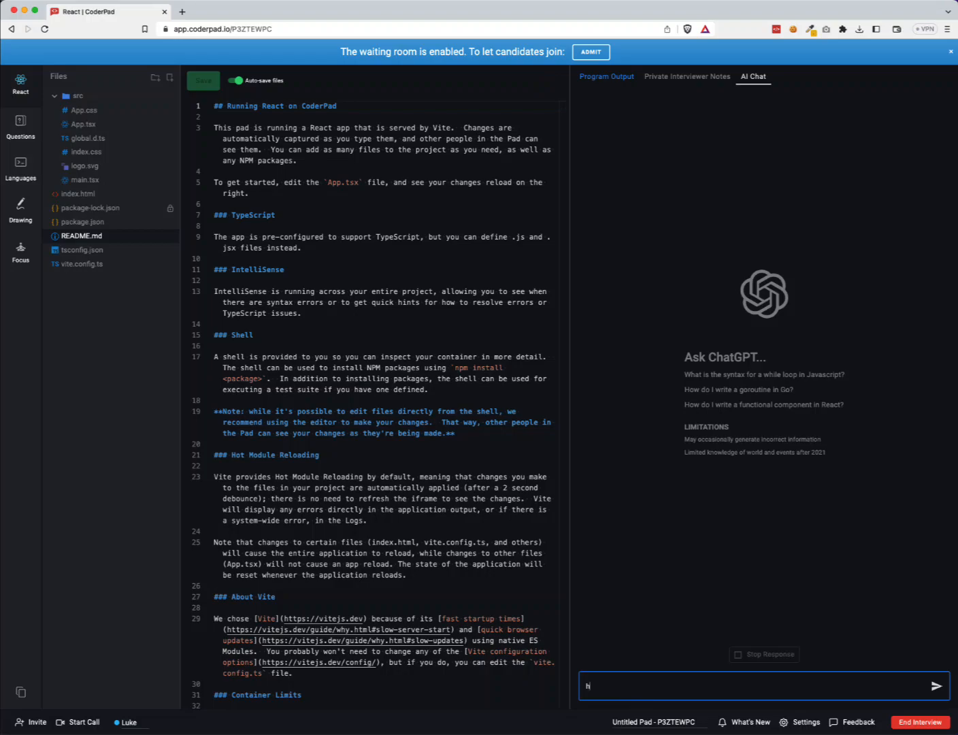
pyautogui.write('hey - can you create me a starter react compo')
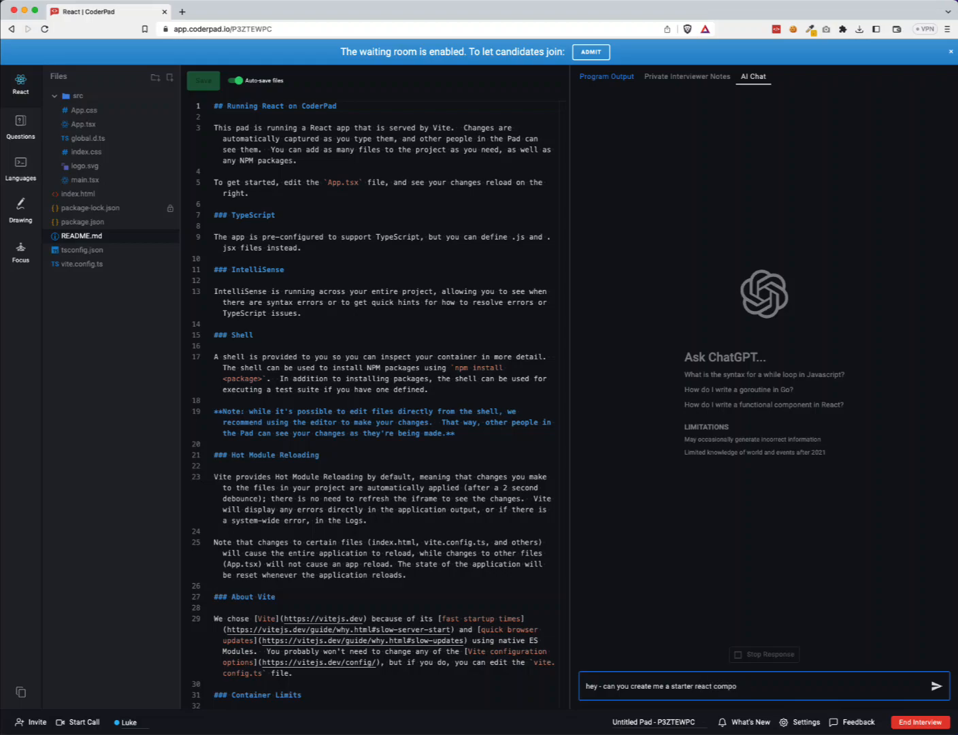
pyautogui.write('nent that has a title, paragraph and a status se')
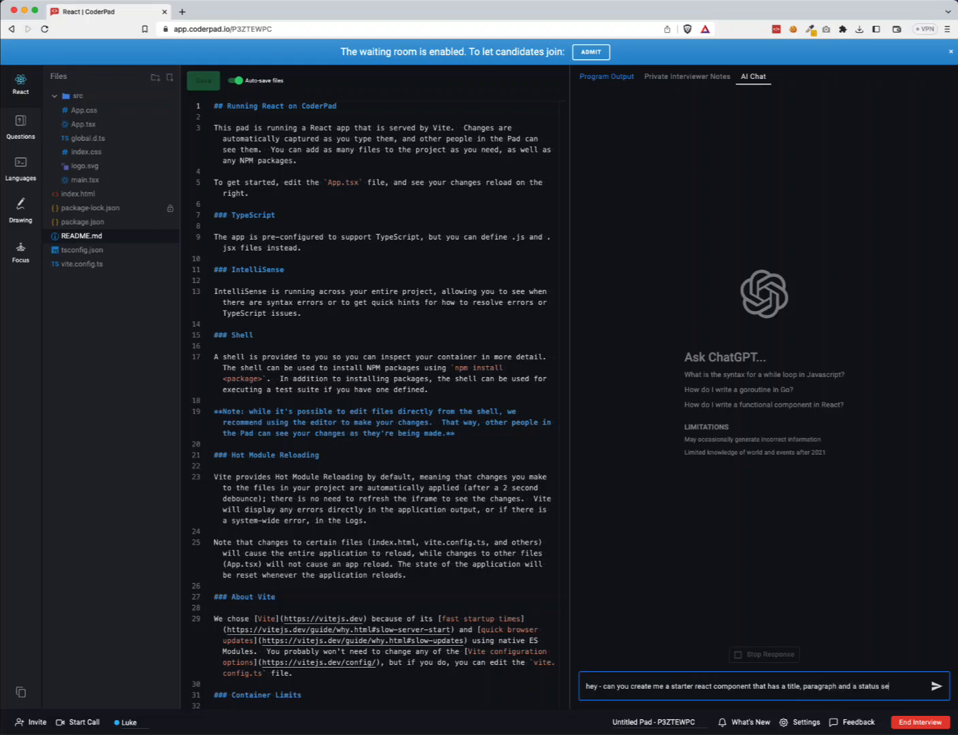
pyautogui.click(935, 686)
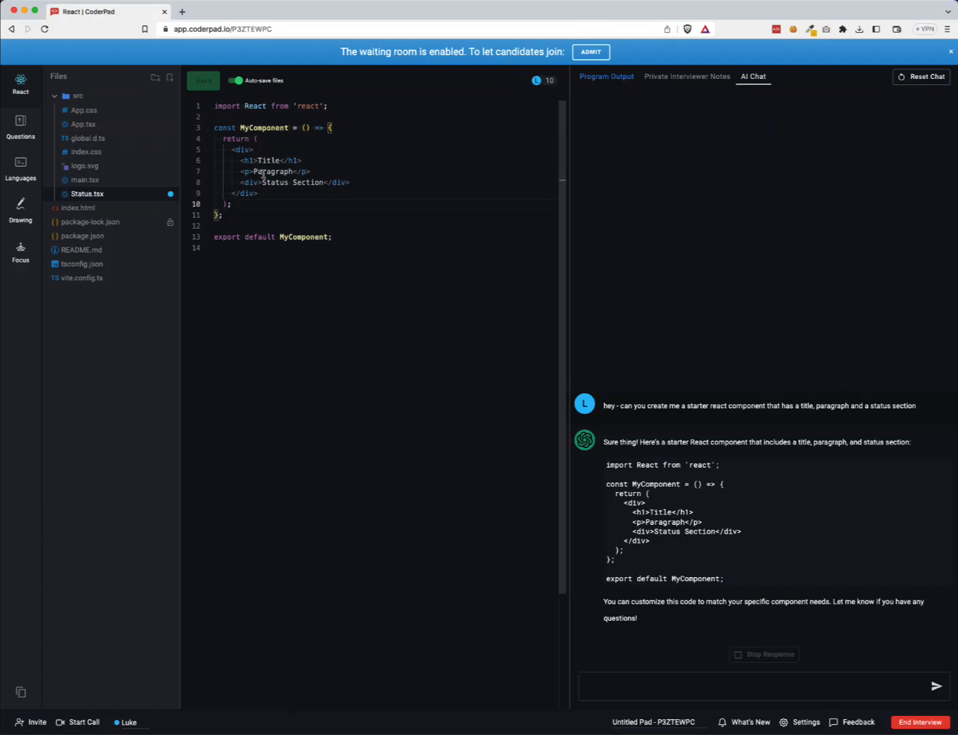
# - With the title, paragraph and status lines selected, ask the AI to pass them in as props via an interface
pyautogui.moveTo(254, 160); pyautogui.dragTo(299, 182)
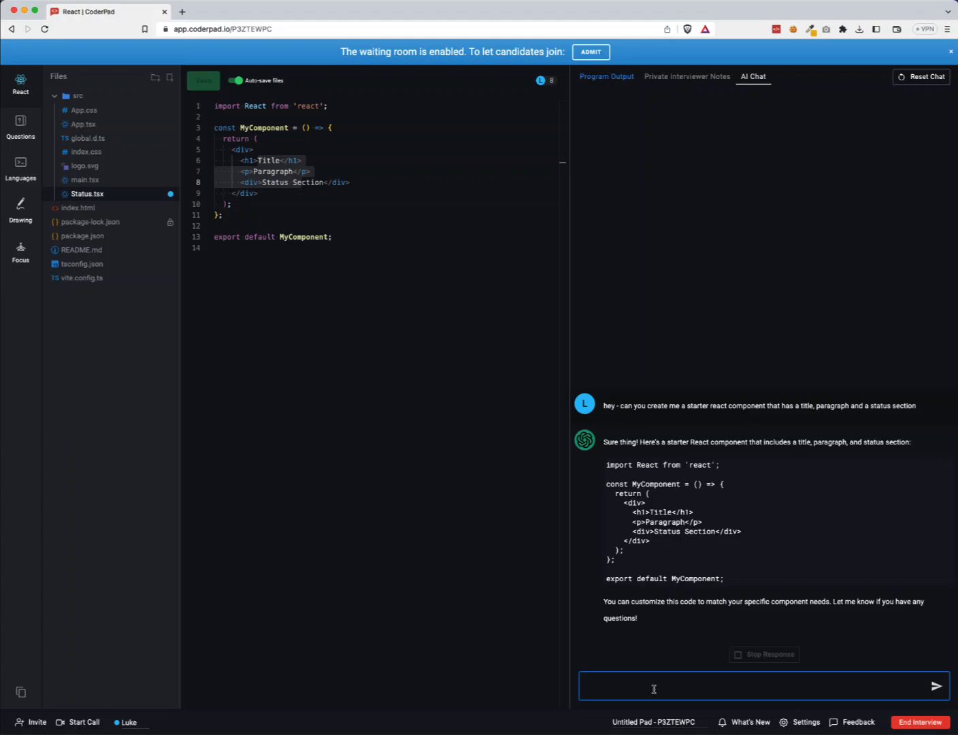
pyautogui.write('hey this is gr')
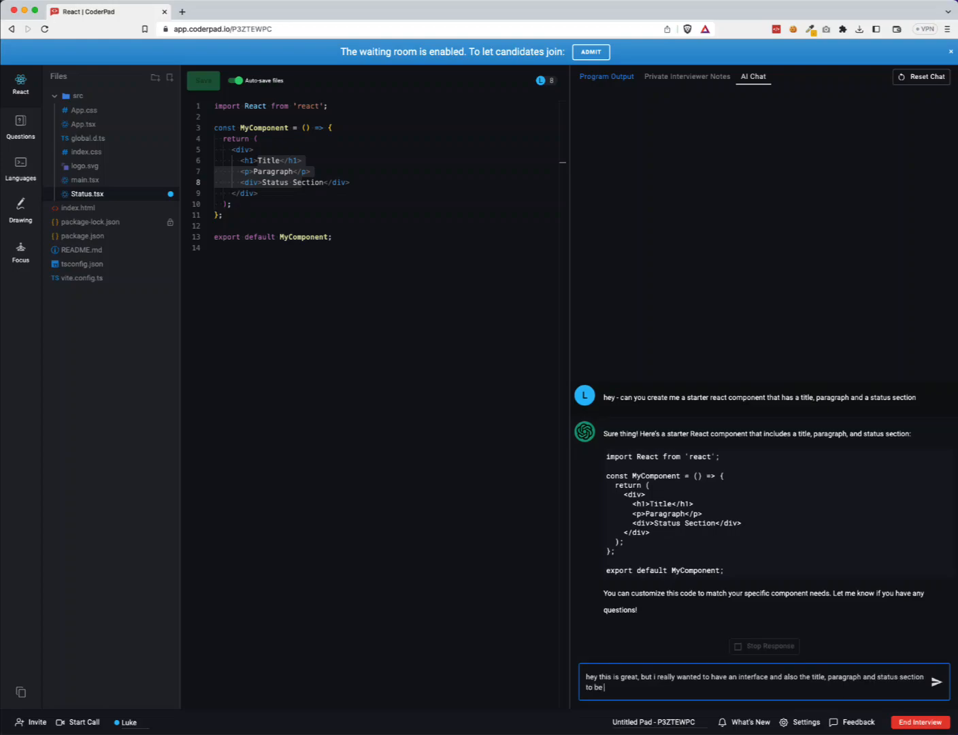
pyautogui.write('passed in as pr')
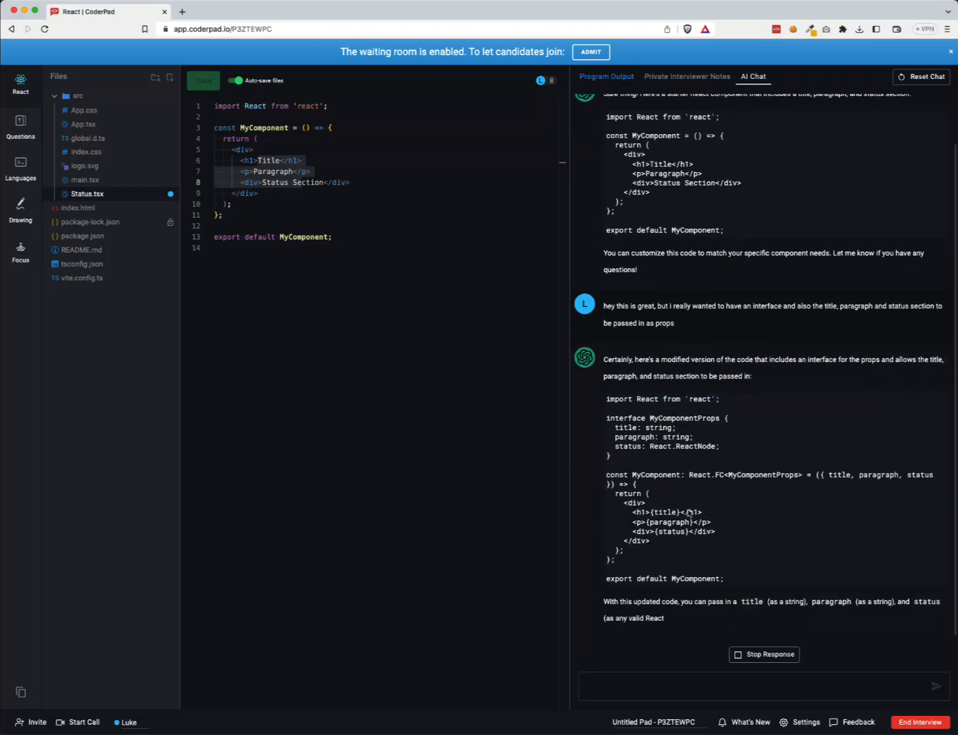
pyautogui.scroll(-3)
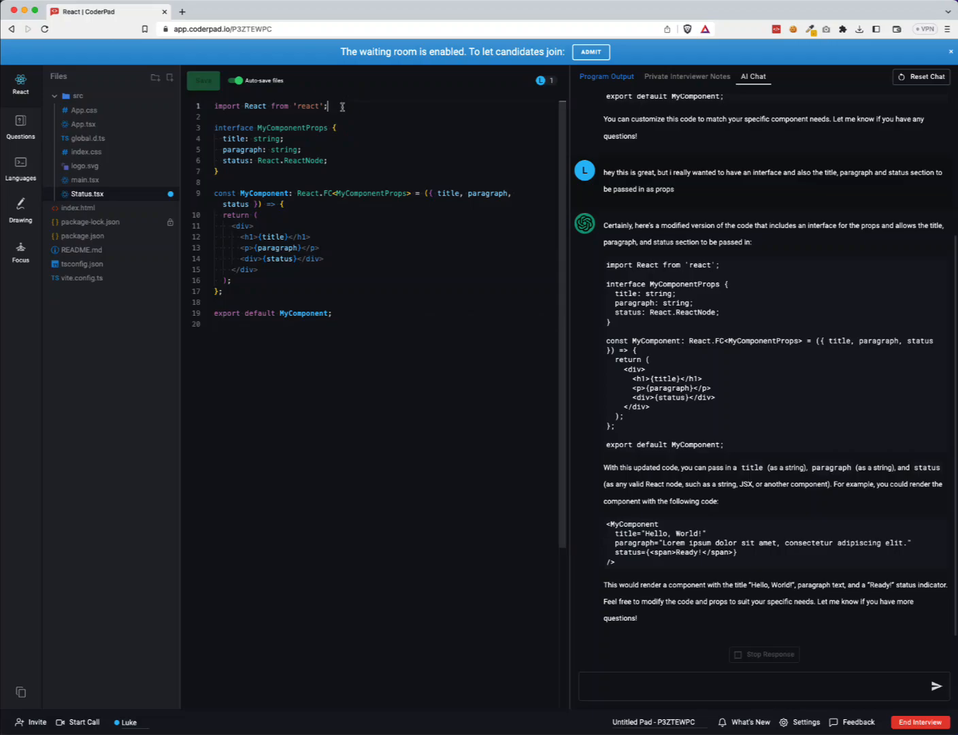
# - Write the '// Task 1 - …' comment asking for the HTML with title, paragraph and status section
pyautogui.write('// Task 1')
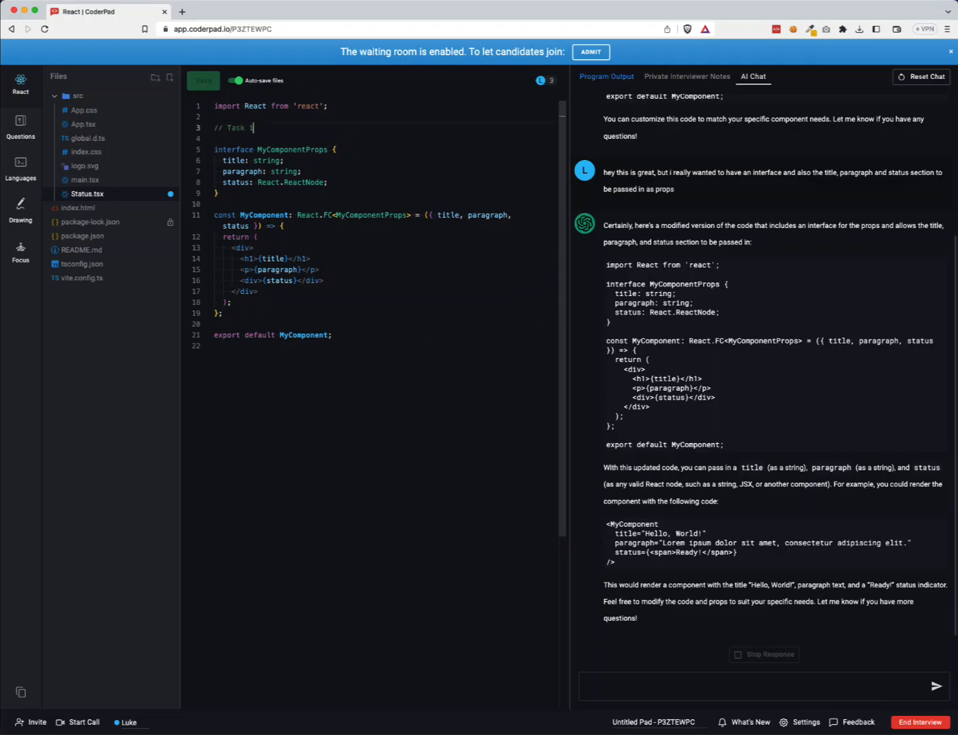
pyautogui.write('-')
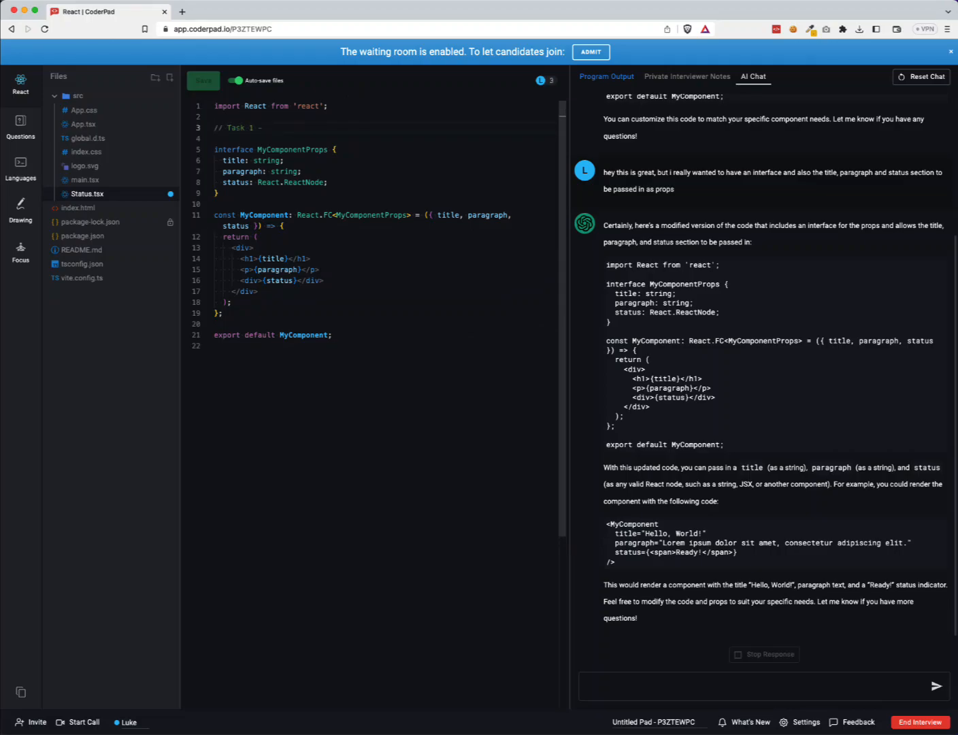
pyautogui.write('Please write the')
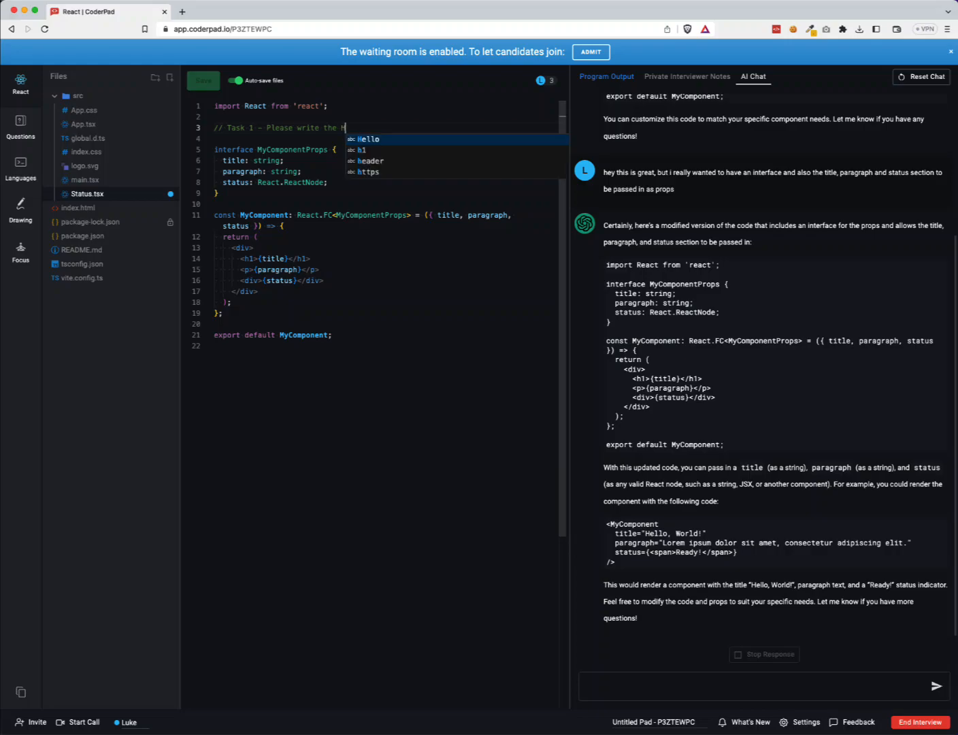
pyautogui.write('HTML t')
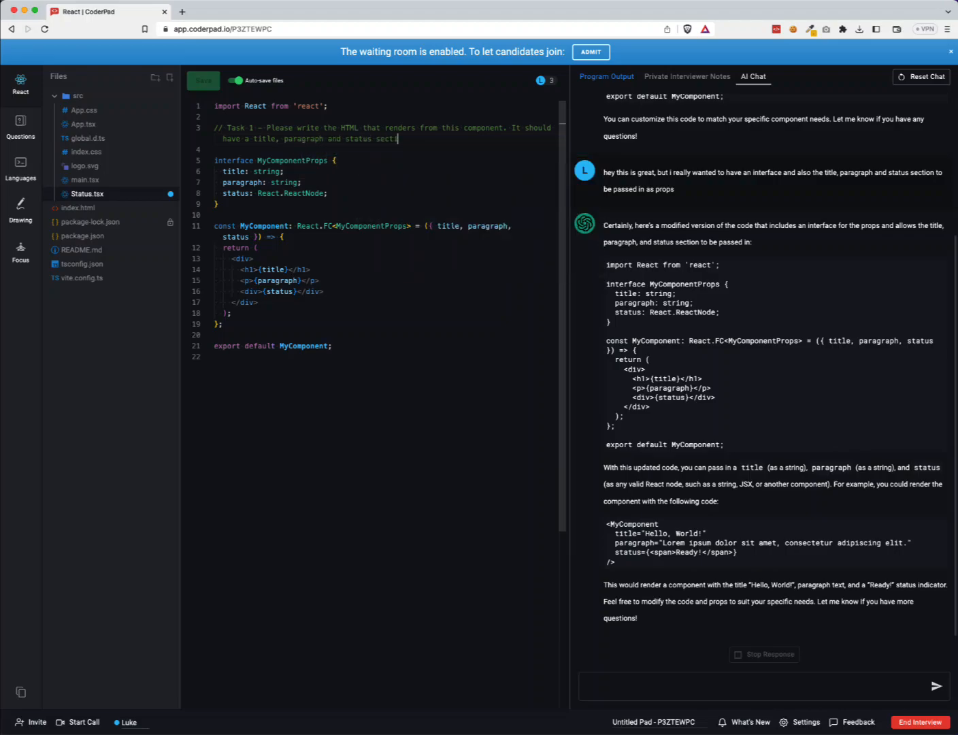
pyautogui.write('on.')
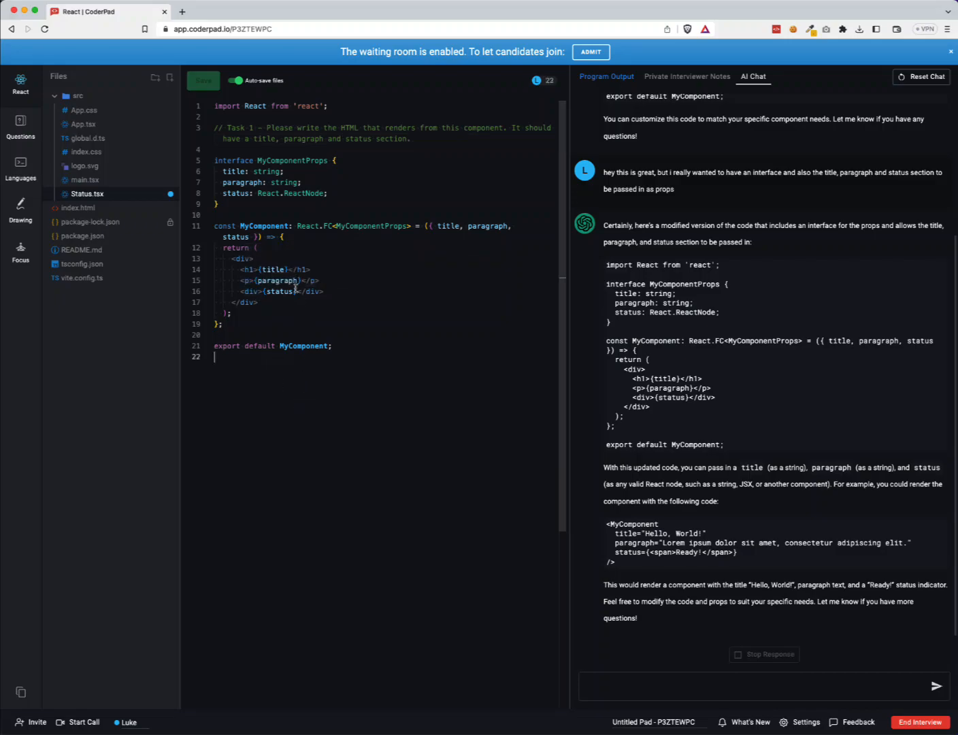
pyautogui.moveTo(528, 362)
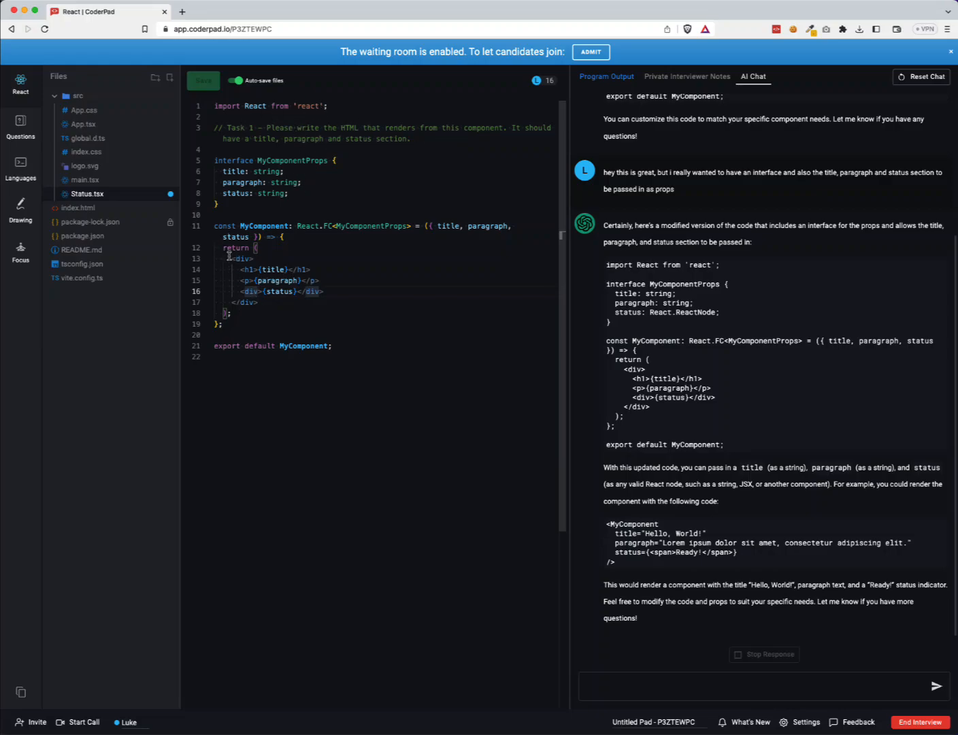
# - Delete the returned div markup and write the '// Task 2 - …' comment about defining the props interface
pyautogui.moveTo(232, 258); pyautogui.dragTo(259, 302)
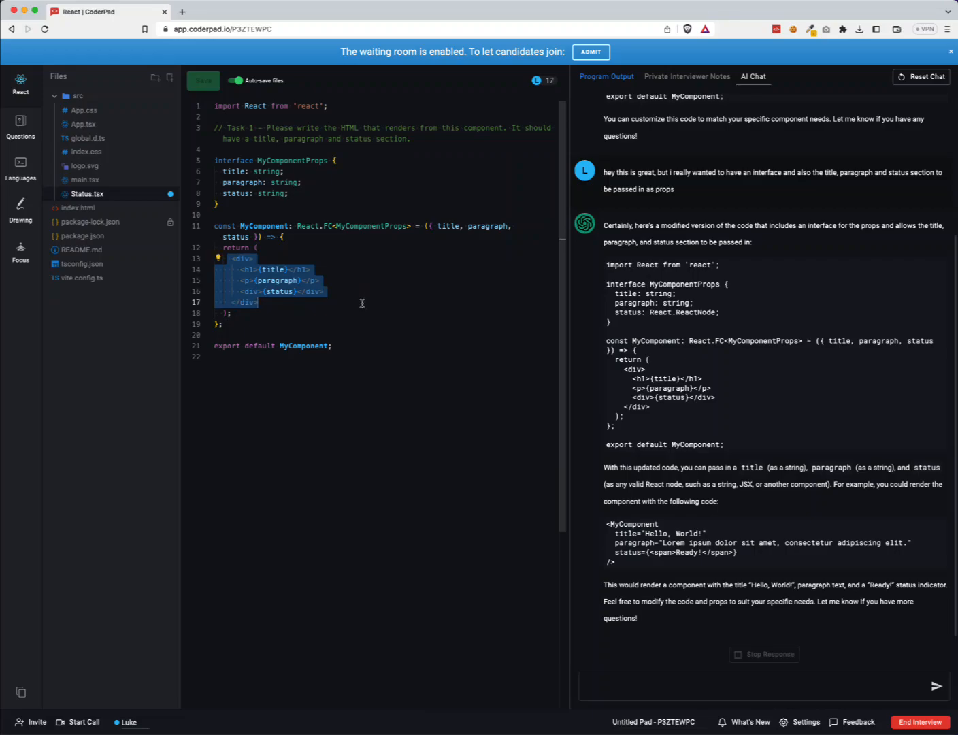
pyautogui.press('Delete')
pyautogui.write('// Task 2 -')
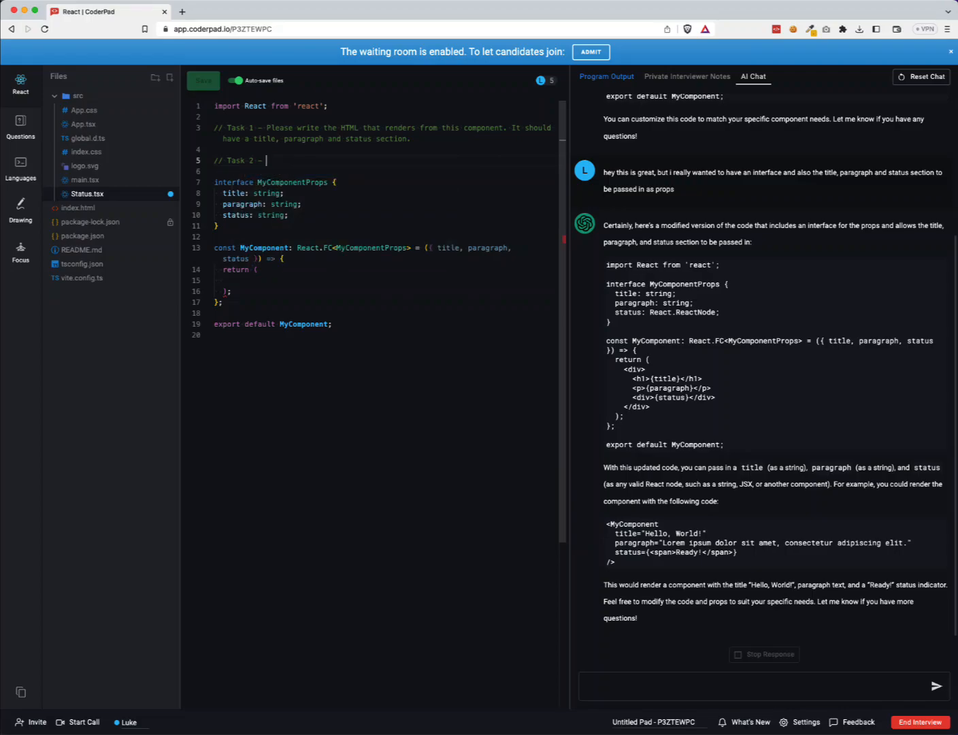
pyautogui.write('Gr')
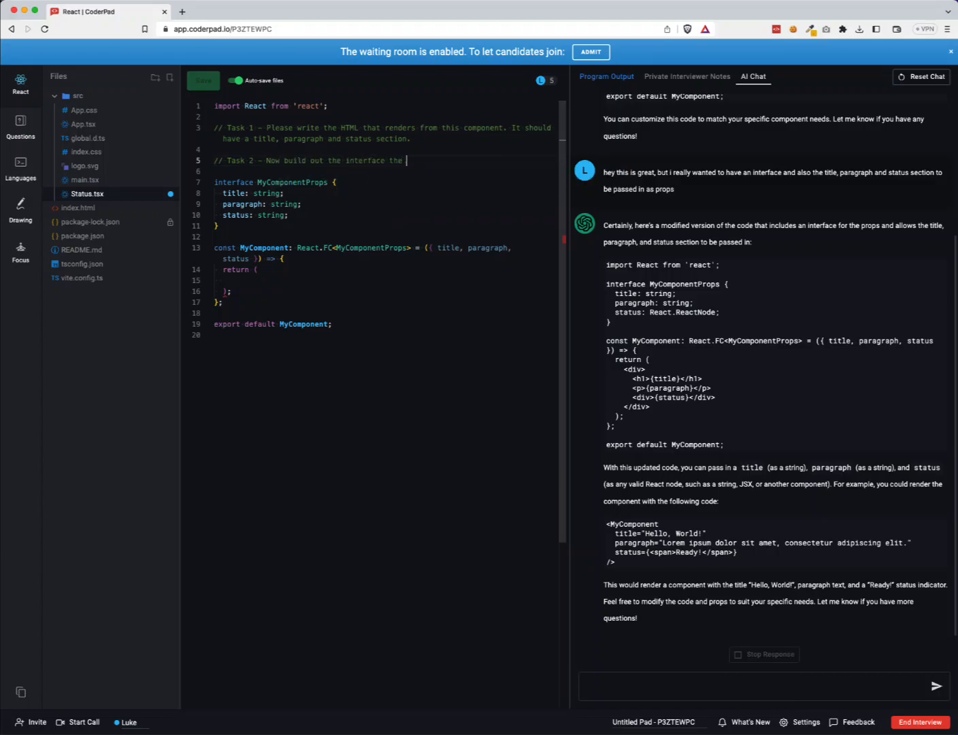
pyautogui.write('defines the props within')
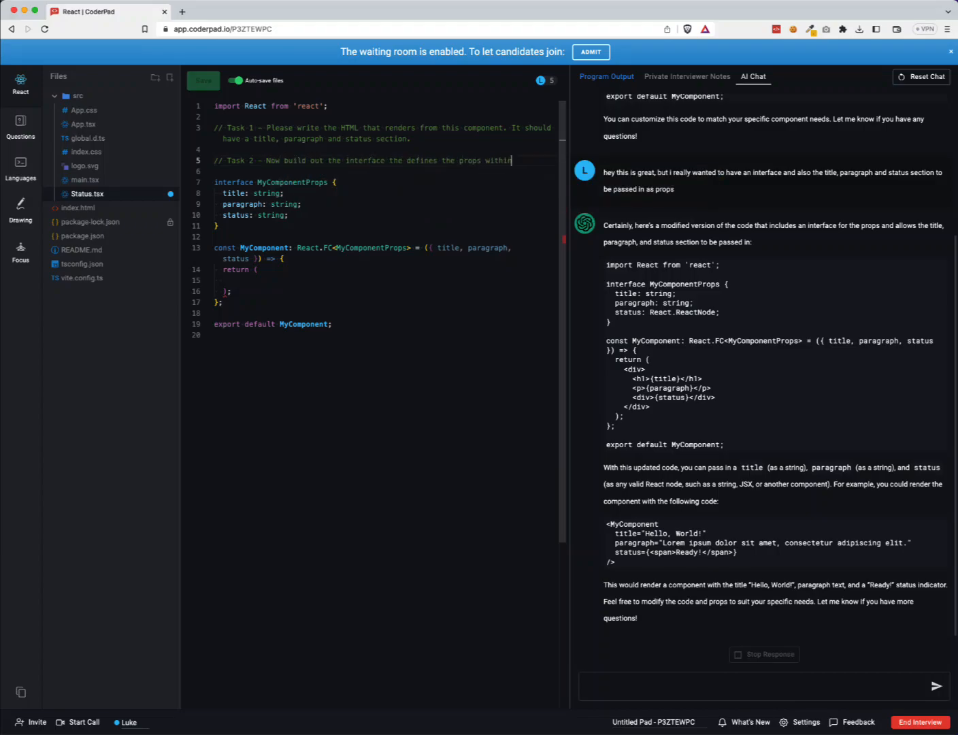
pyautogui.write('this component')
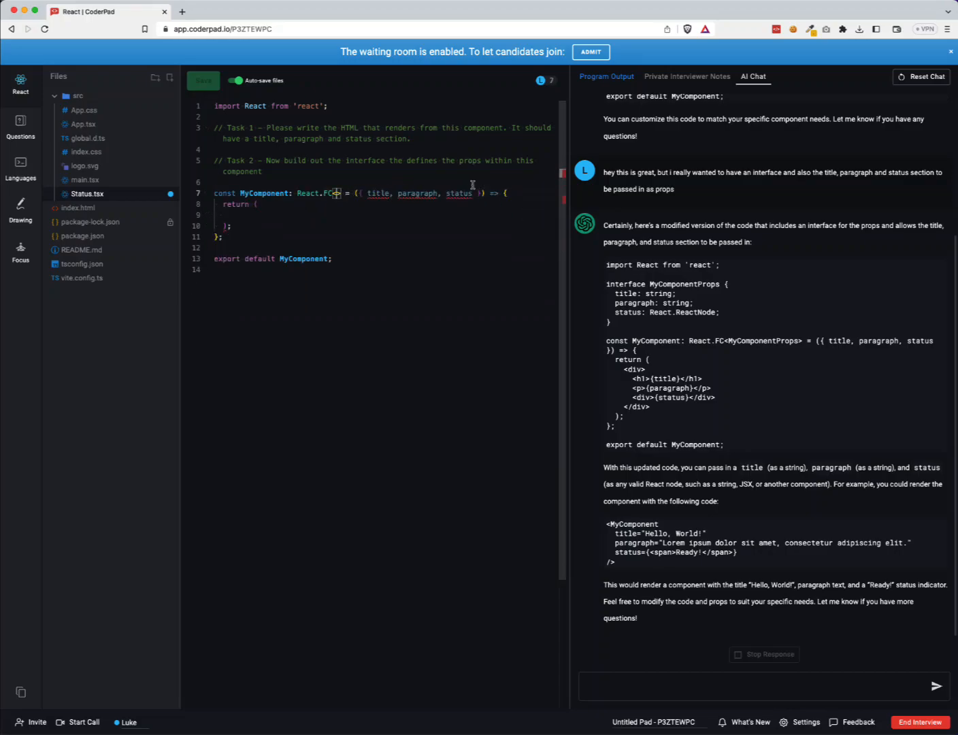
# - Select MyComponentProps and the destructured title, paragraph and status in the React.FC line for removal
pyautogui.moveTo(359, 193); pyautogui.dragTo(479, 193)
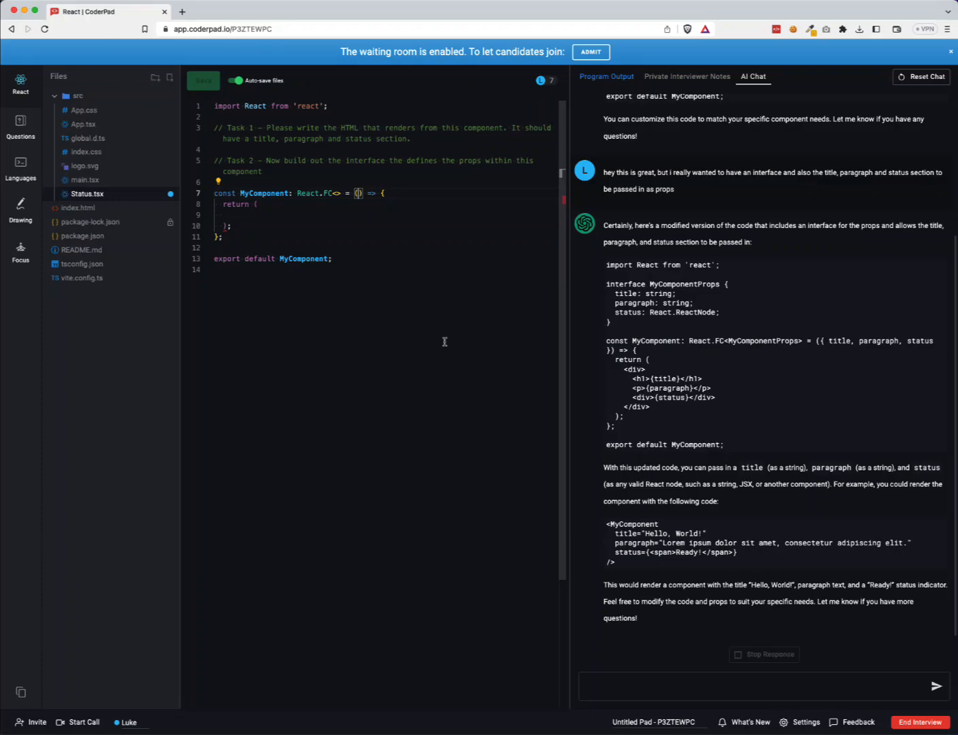
pyautogui.moveTo(519, 253)
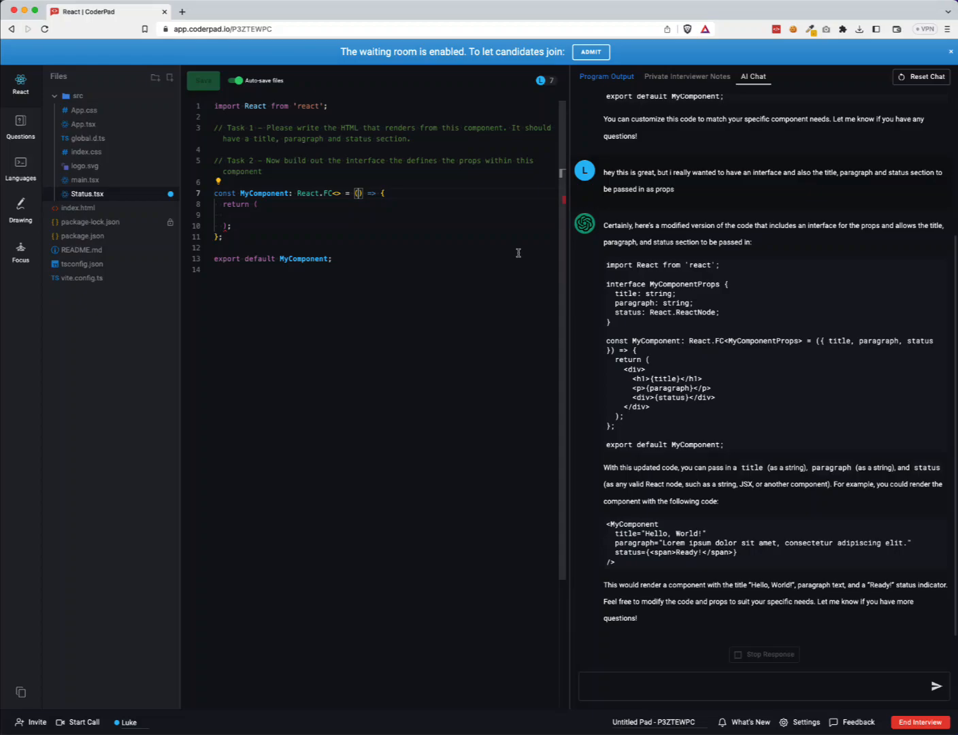